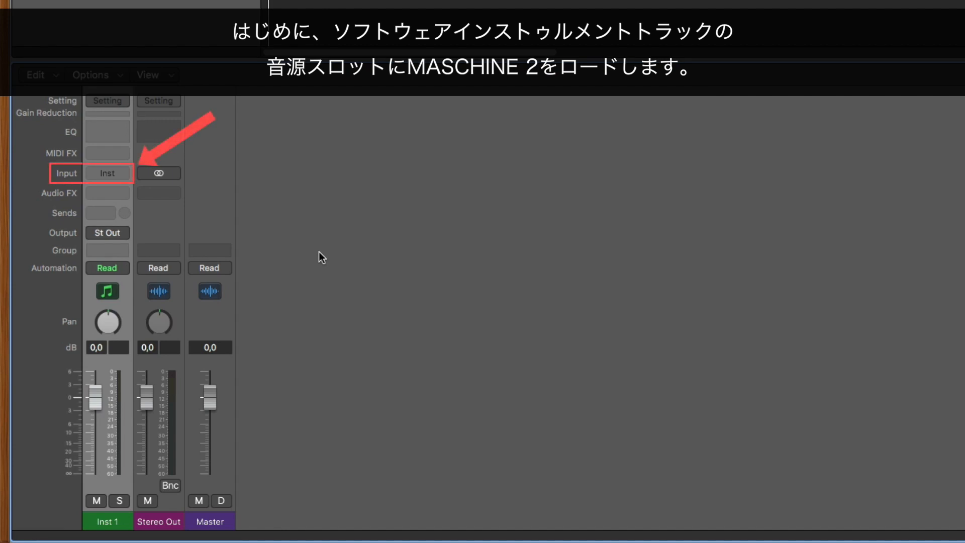
- Load Maschine 2 Multi-Output (16xStereo) from Native Instruments onto the Inst 1 track
left_click(108, 173)
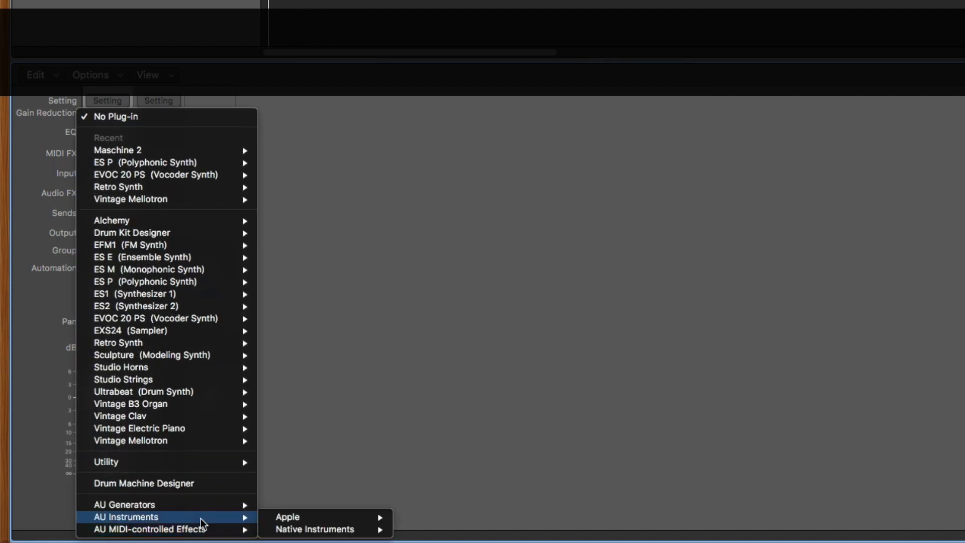
mouse_move(429, 505)
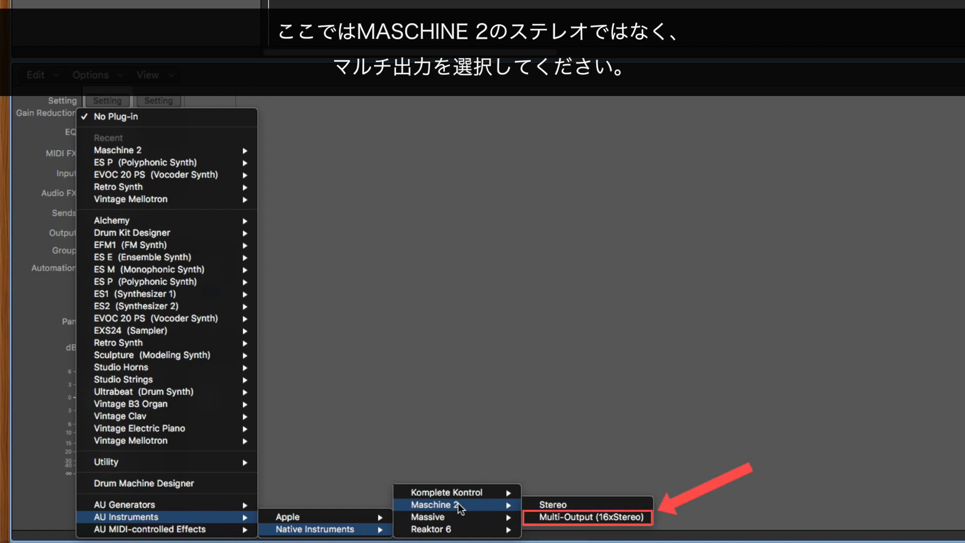
mouse_move(609, 518)
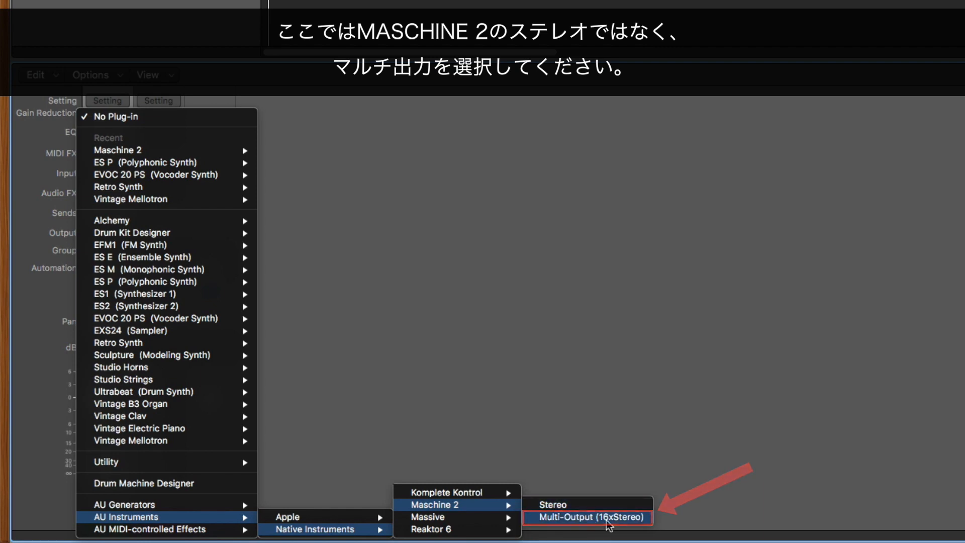
left_click(585, 517)
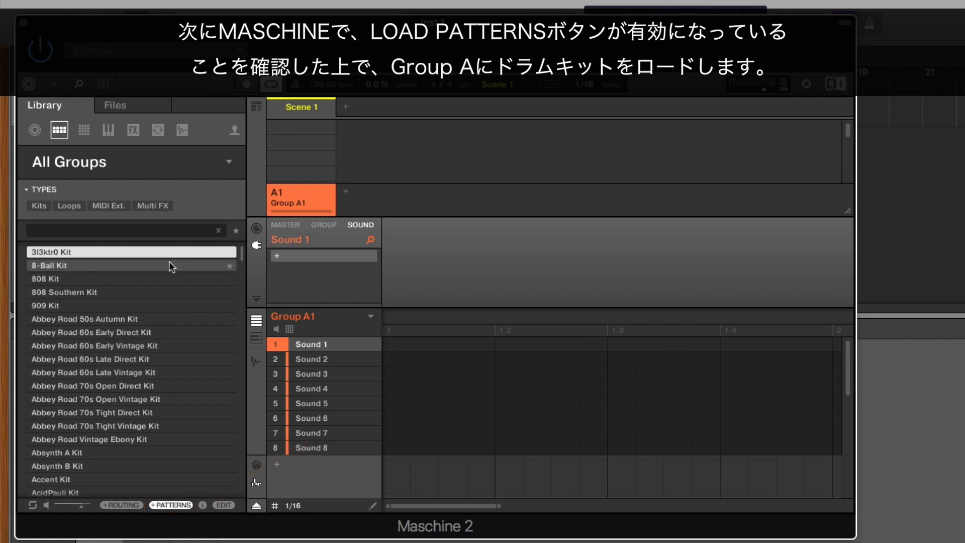
- Load the 8-Ball Kit from the Library's All Groups list into Group A1
double_click(49, 266)
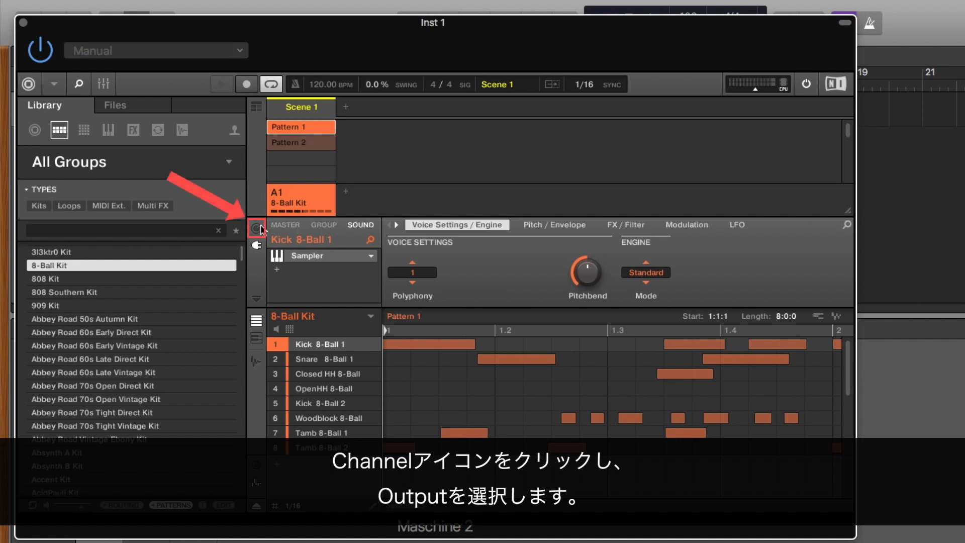
- Set Kick 8-Ball 1's audio output destination from Group to Ext. 1
left_click(256, 228)
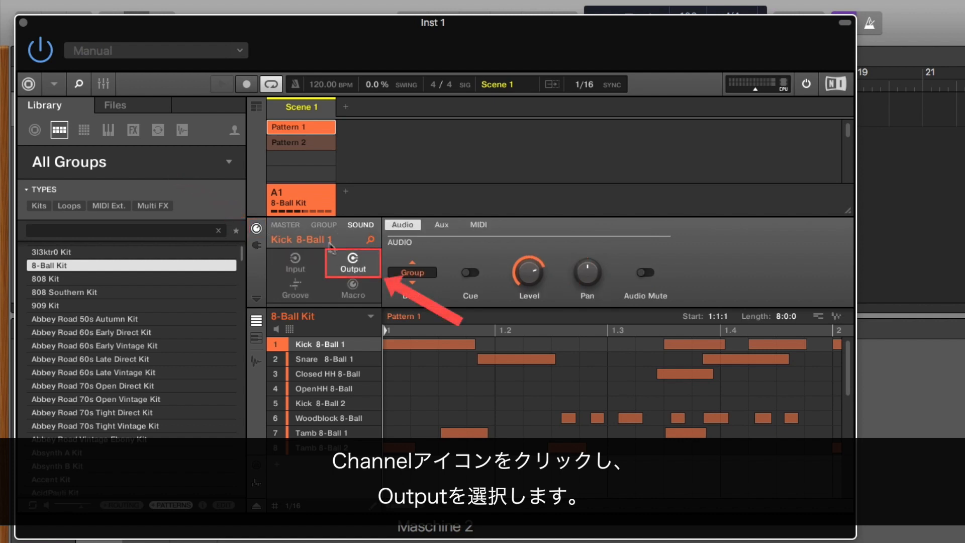
left_click(352, 264)
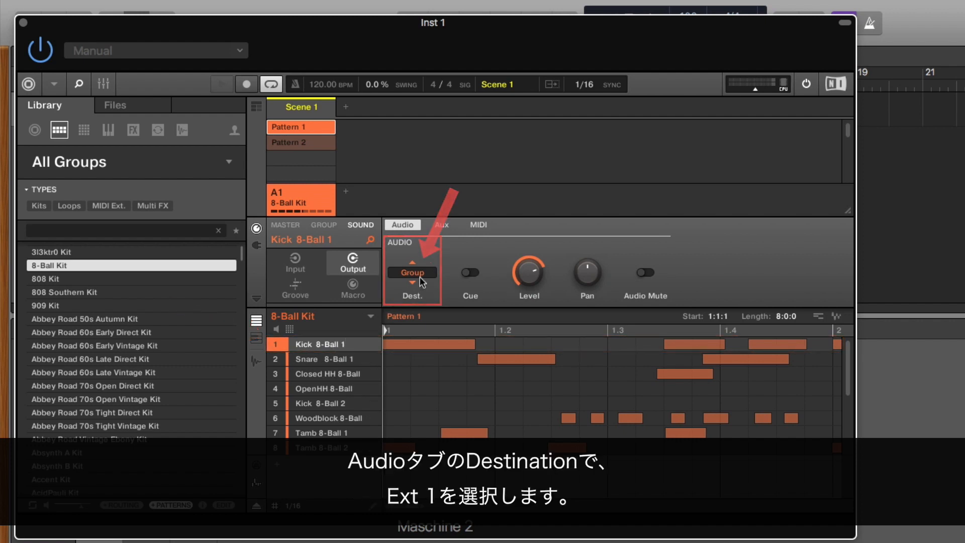
left_click(412, 272)
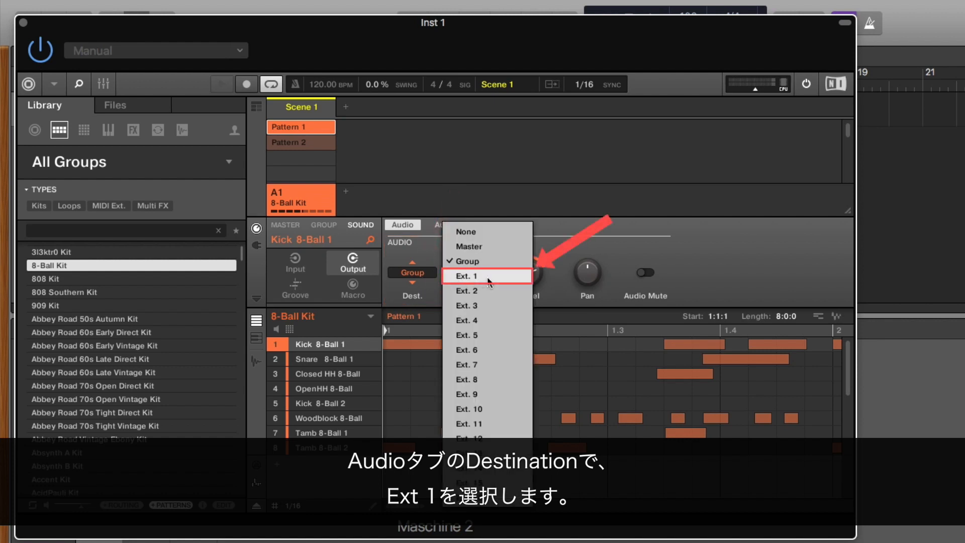
left_click(465, 276)
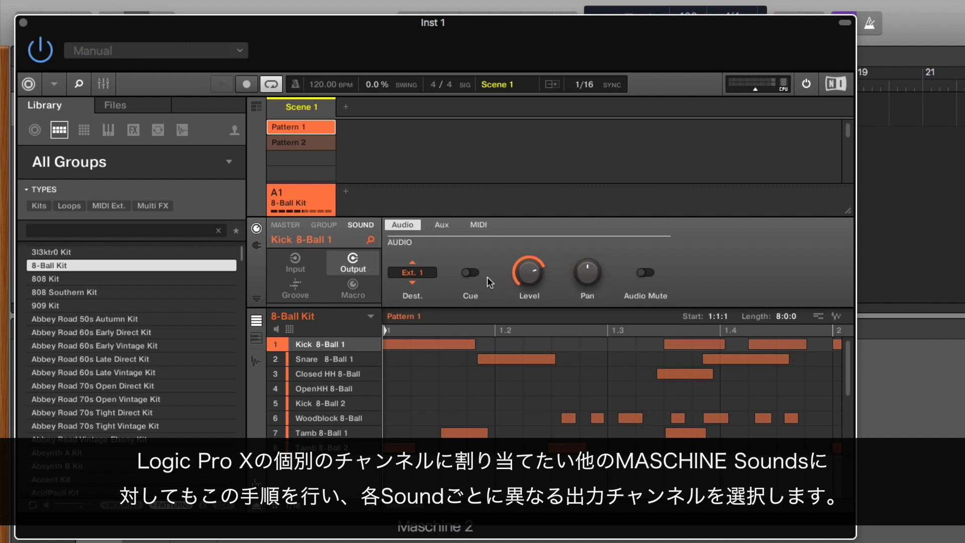
- Route Snare 8-Ball 1 to Ext. 2, Closed HH 8-Ball to Ext. 3, continuing through the remaining sounds
left_click(319, 359)
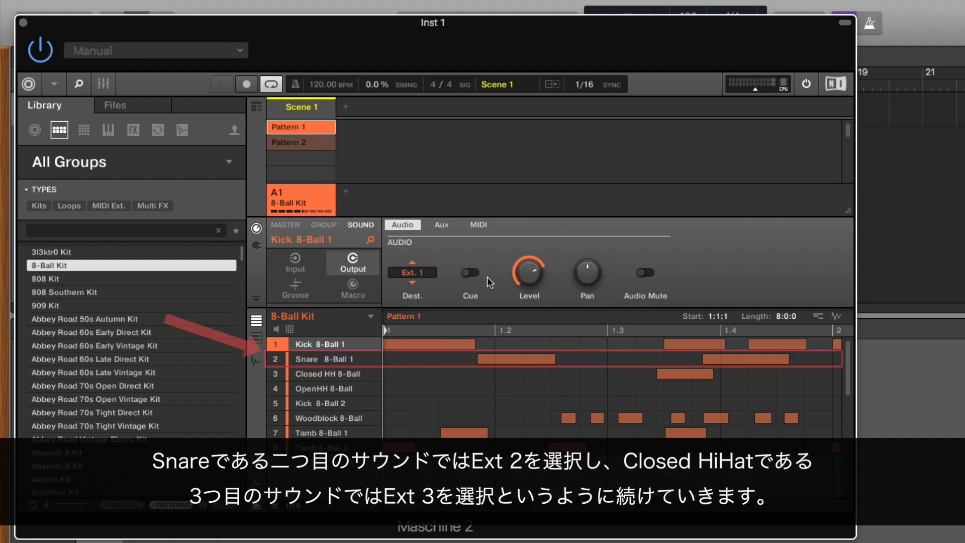
left_click(320, 359)
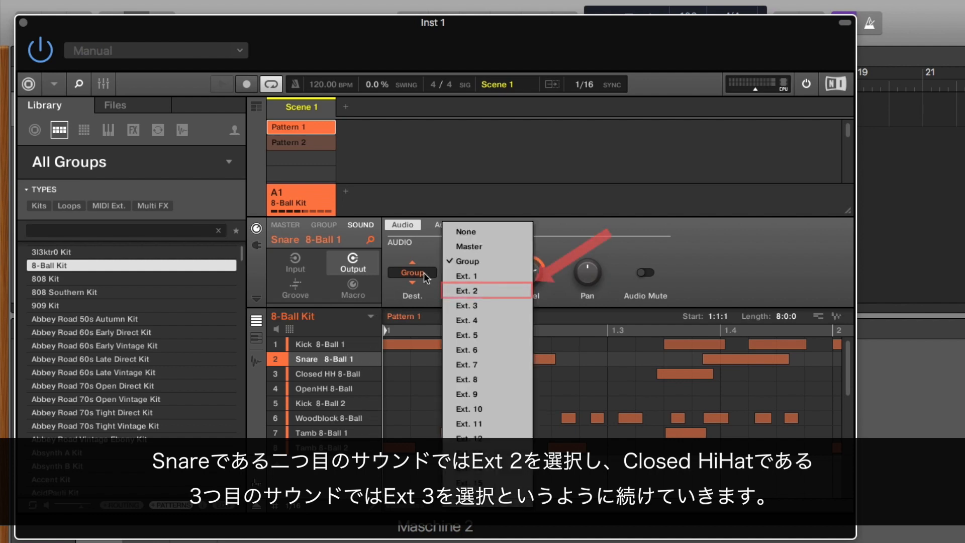
mouse_move(486, 290)
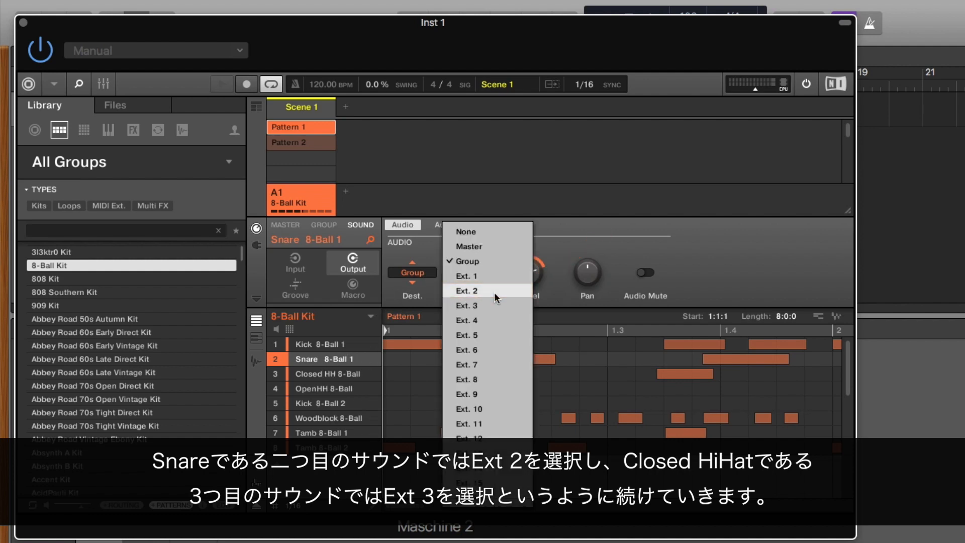
left_click(465, 291)
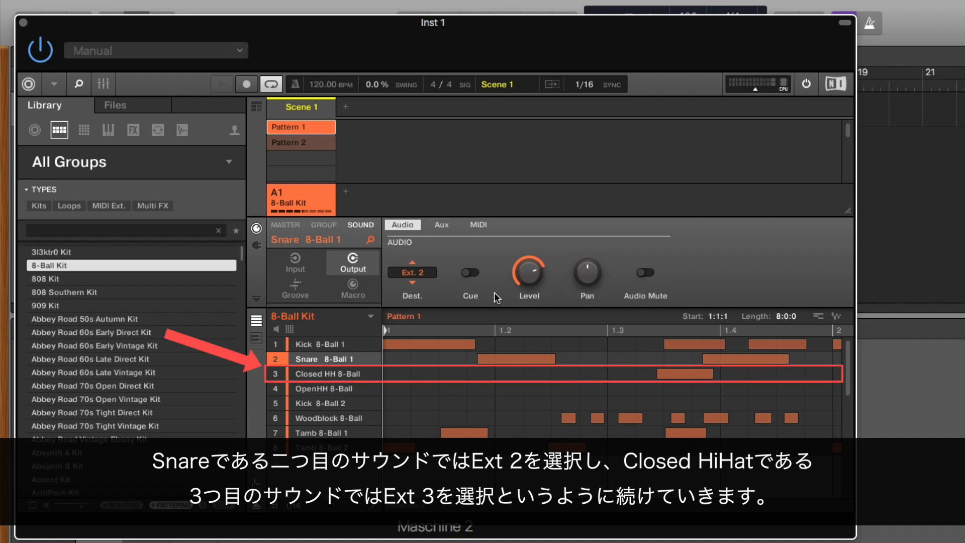
left_click(327, 374)
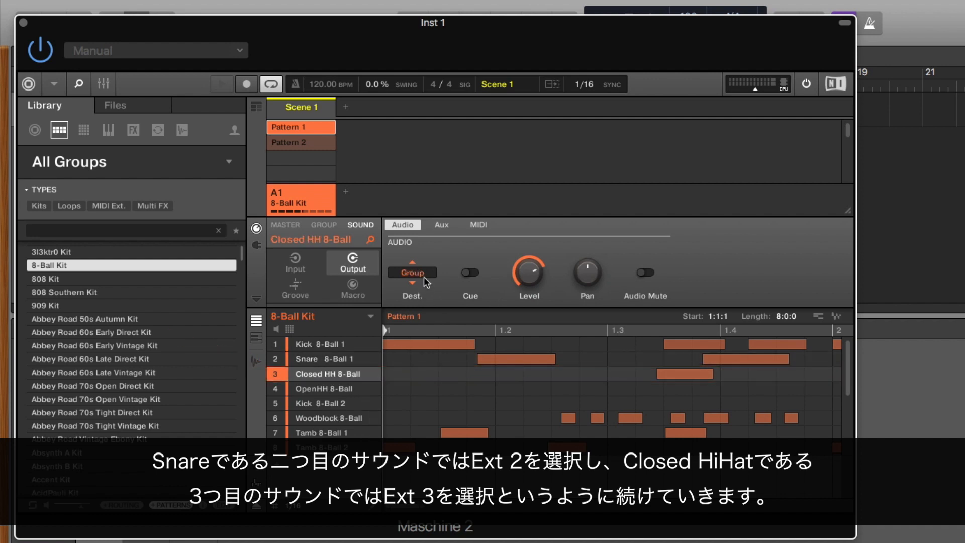
left_click(411, 272)
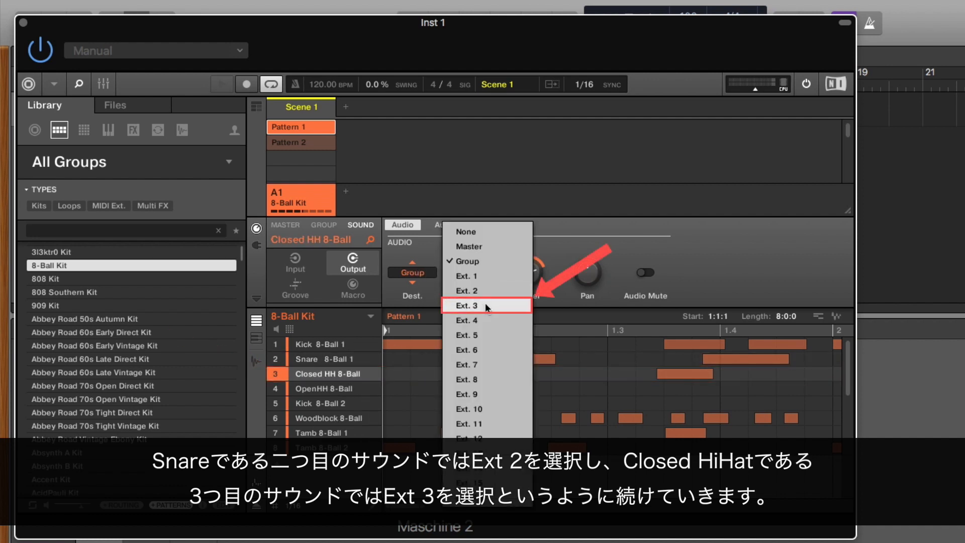
left_click(325, 388)
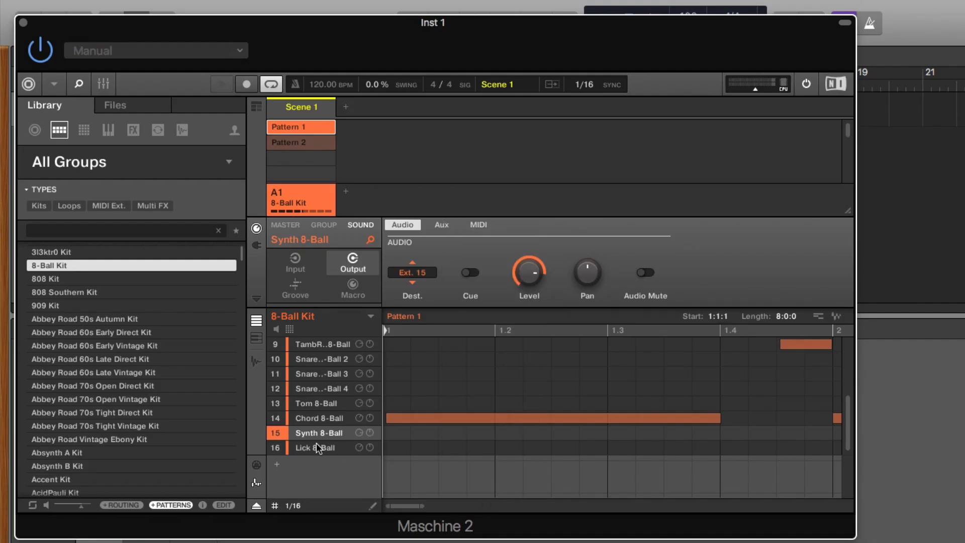
left_click(316, 447)
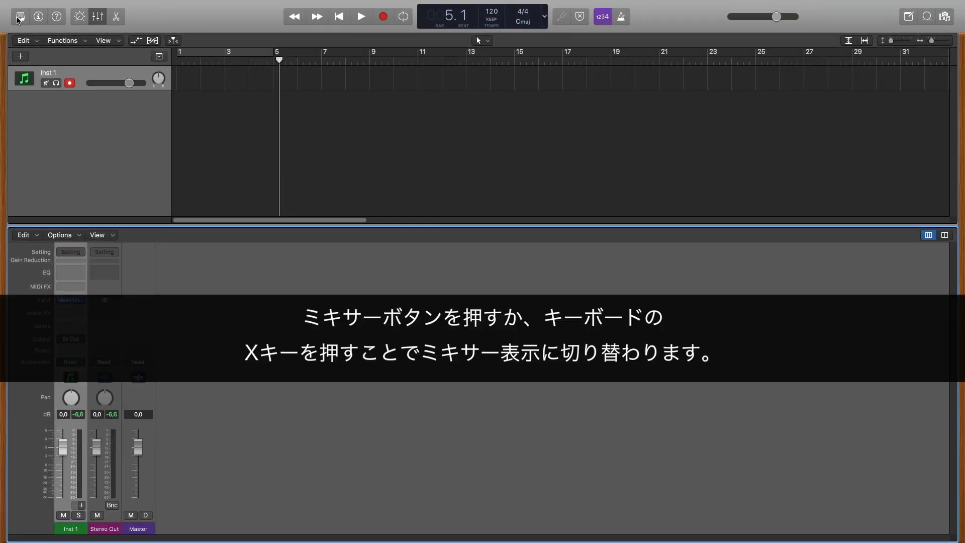
mouse_move(97, 16)
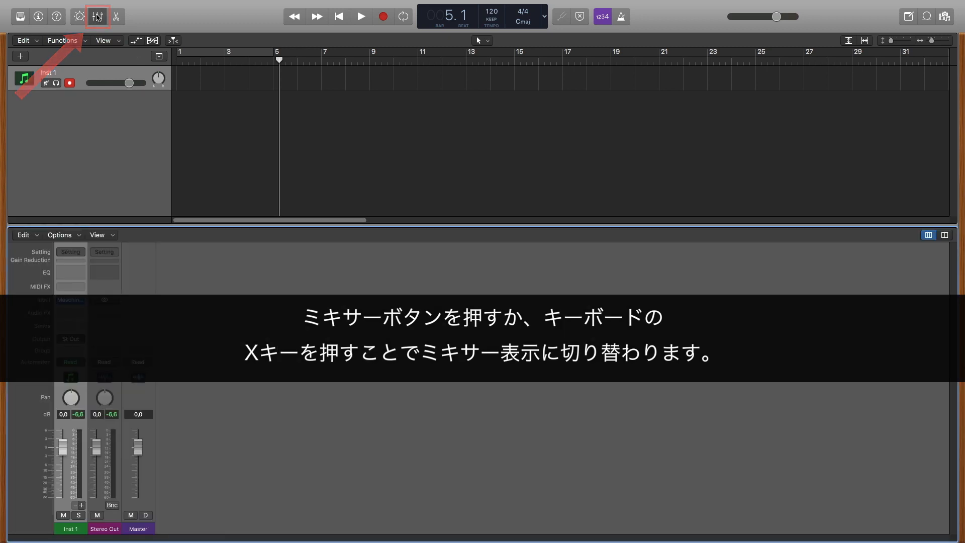
- Bring up the Mixer with the X key, showing Inst 1, Stereo Out and Master
key("x")
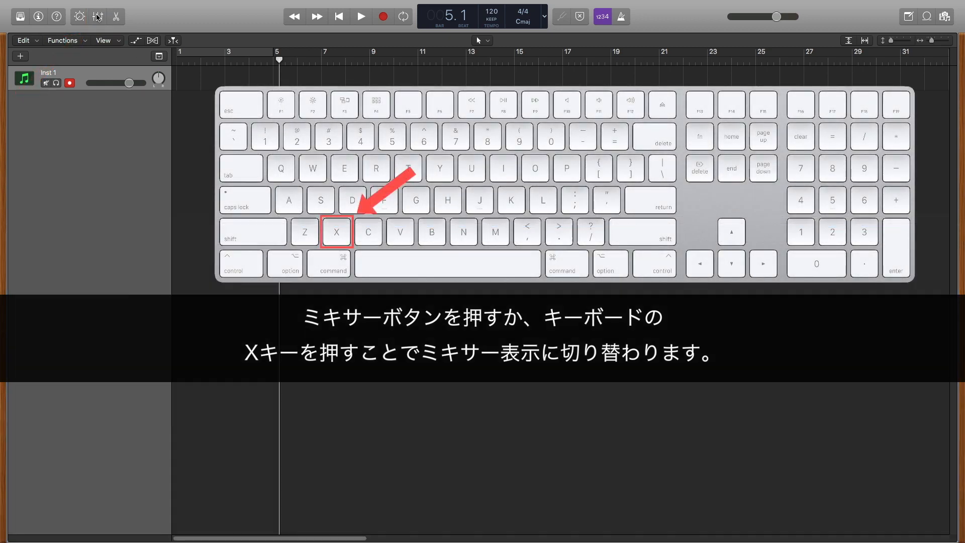
key("x")
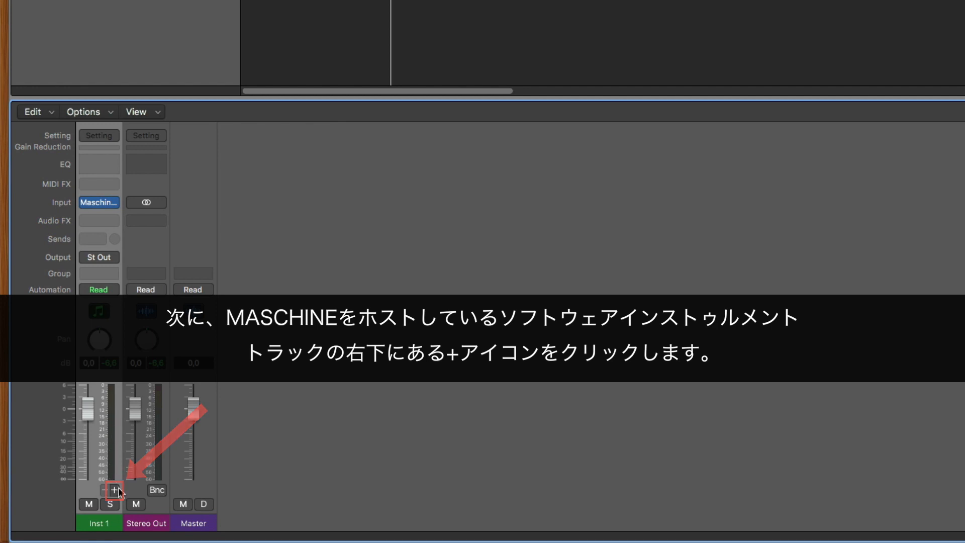
- Create Aux 1 through Aux 15 fed by Maschine outputs Masc3-4 to Ma31-32
left_click(114, 491)
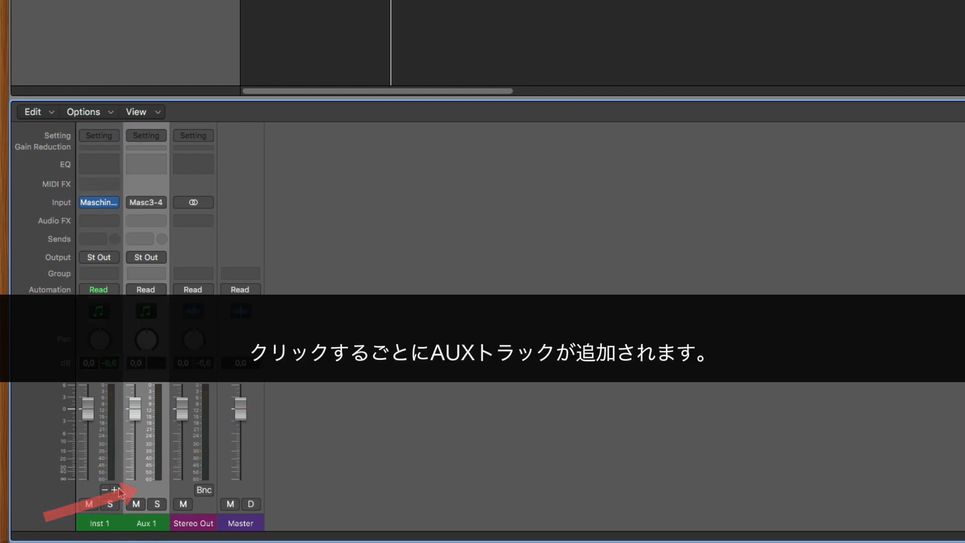
left_click(114, 489)
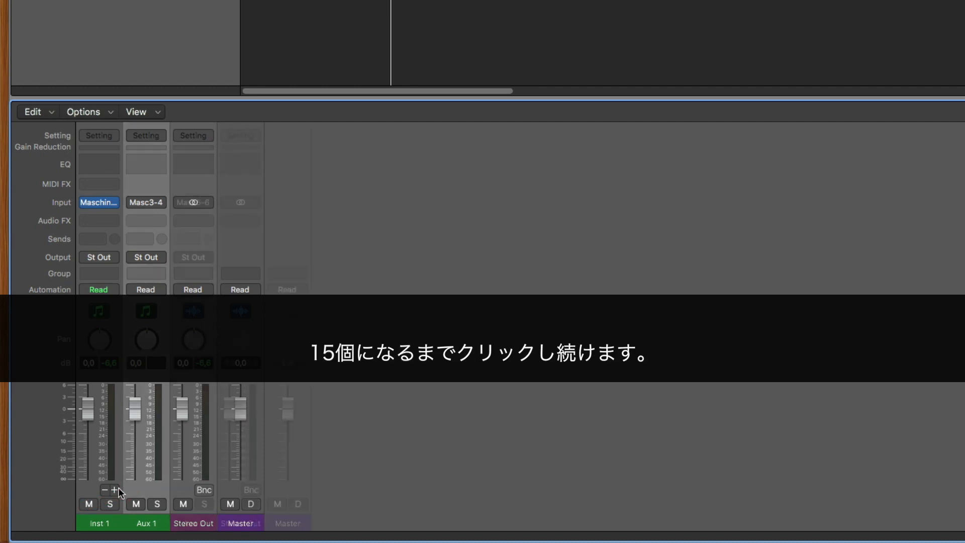
left_click(114, 491)
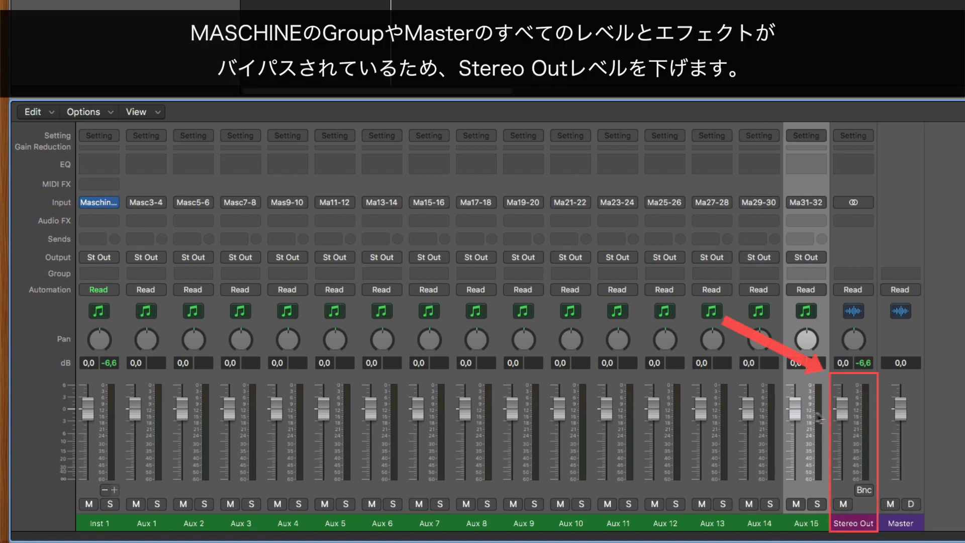
- Drag the Stereo Out fader down to -2.9 dB
left_click_drag(839, 406, 840, 429)
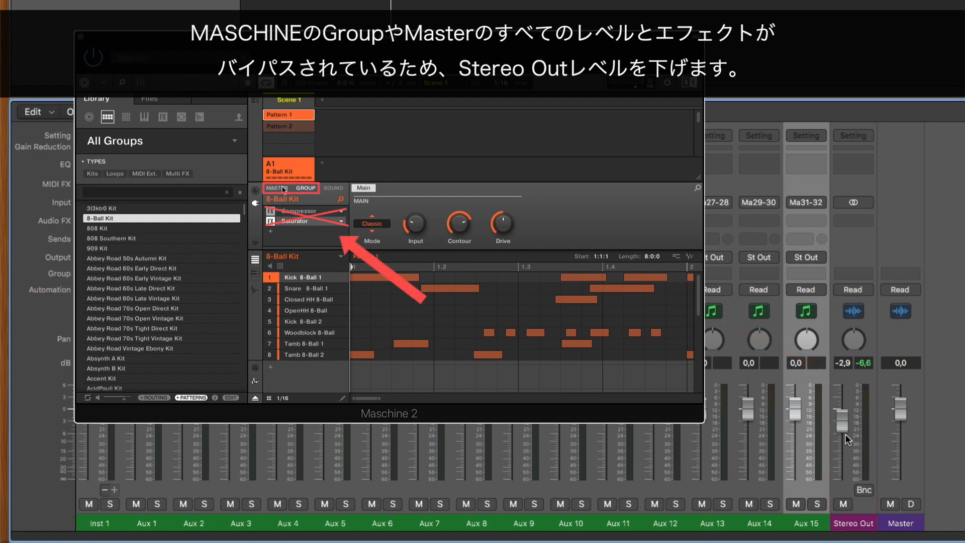
left_click(276, 188)
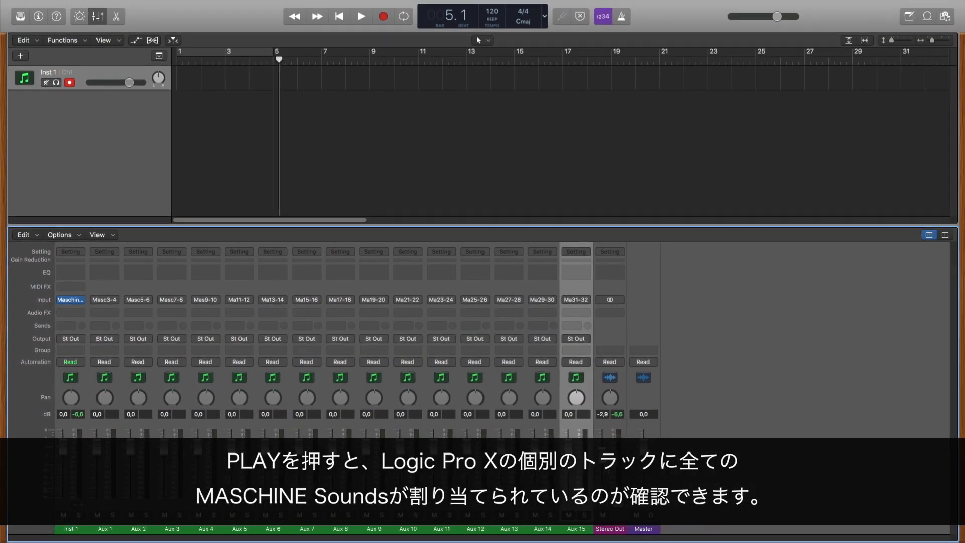
- Play the drum pattern from the beginning, watch the Aux meters, then stop
left_click(339, 17)
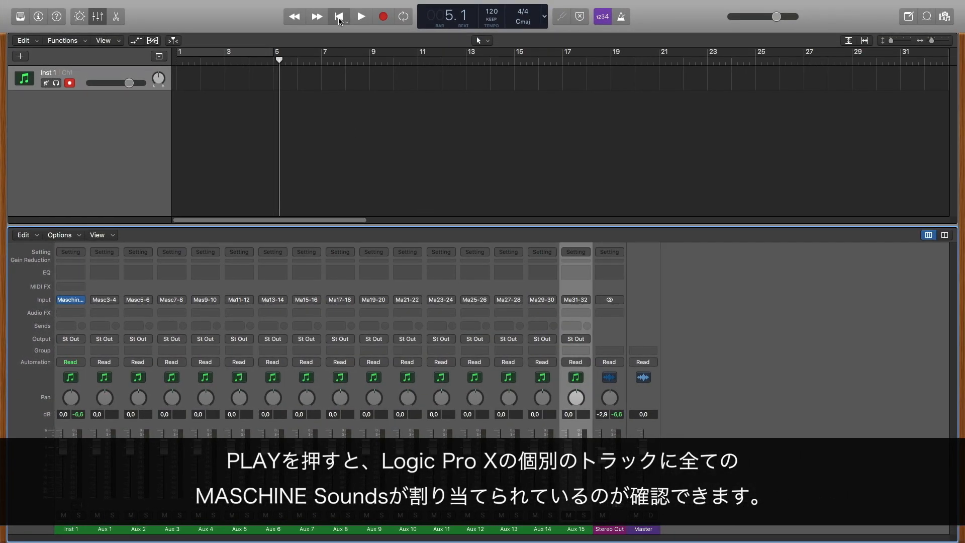
left_click(339, 17)
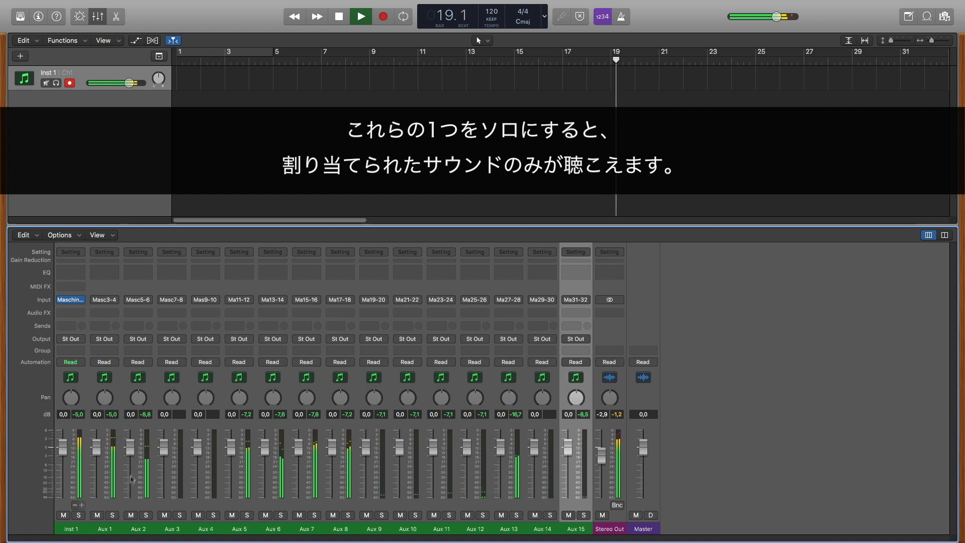
left_click(112, 515)
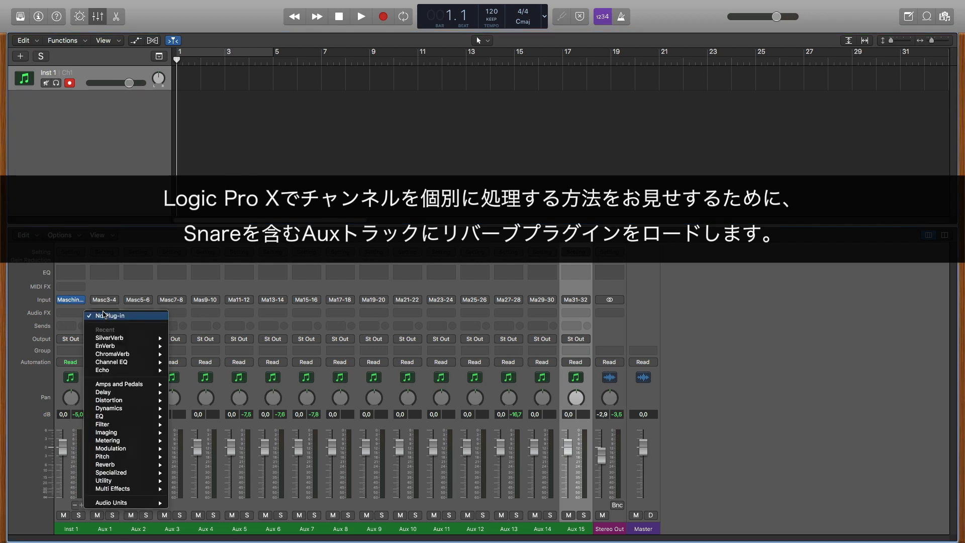
mouse_move(105, 464)
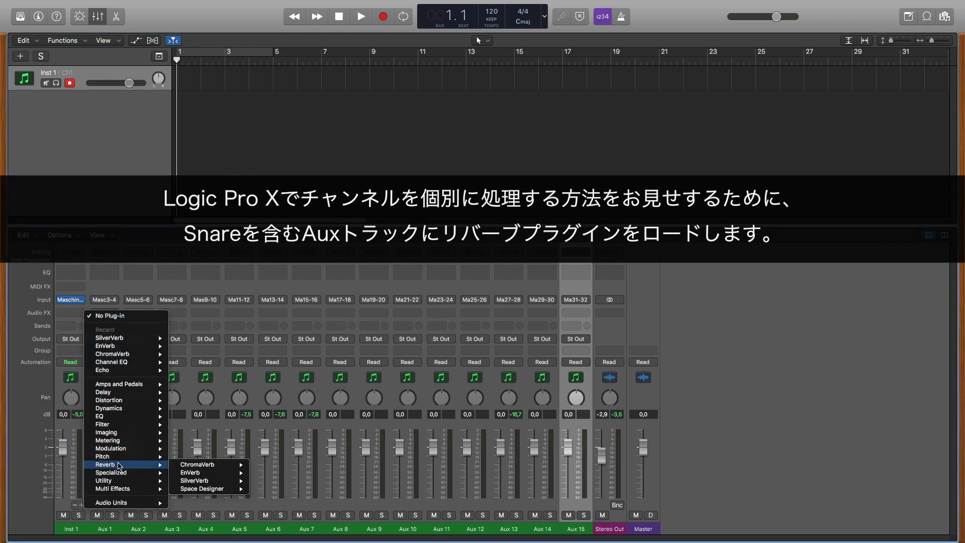
mouse_move(197, 464)
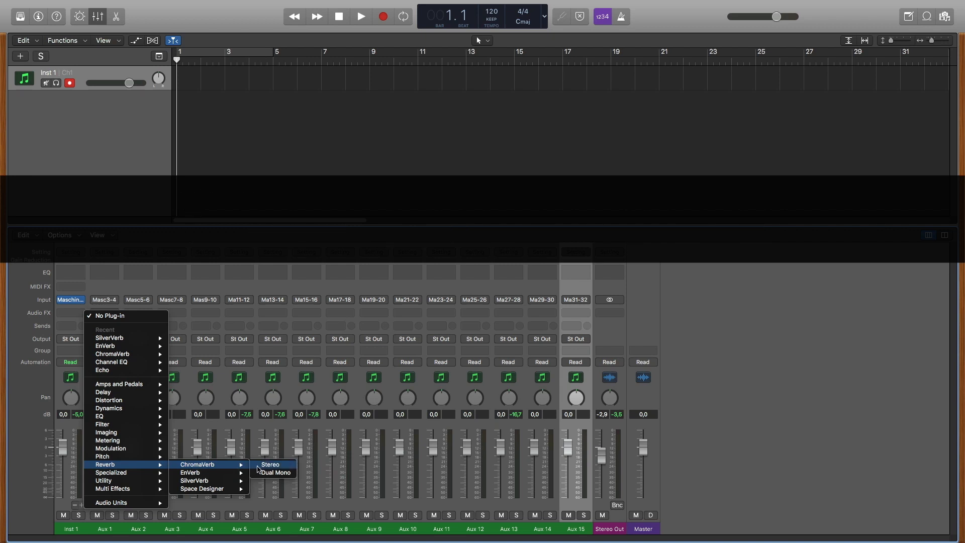
- Insert stereo ChromaVerb on the snare's Aux 1 and raise its Decay to 5.10 s
left_click(269, 464)
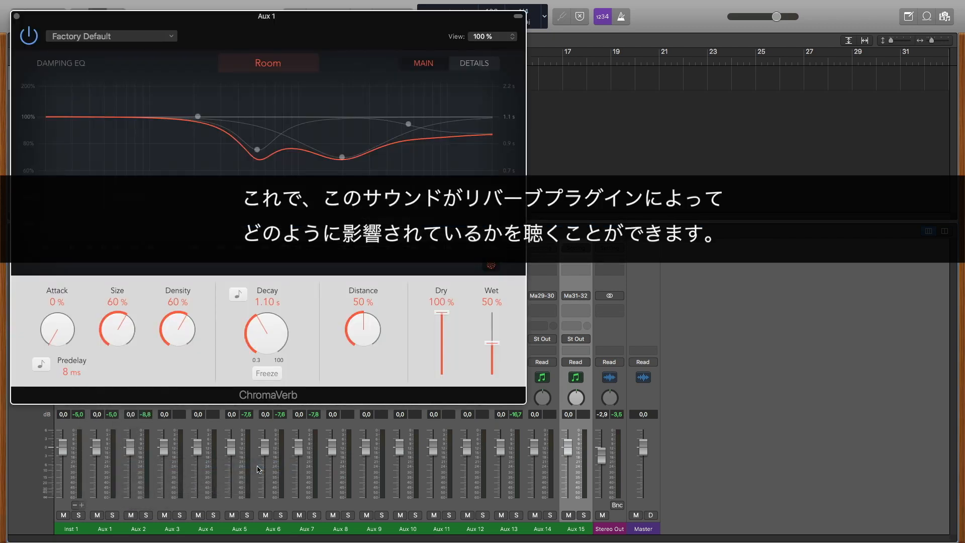
left_click_drag(265, 336, 265, 292)
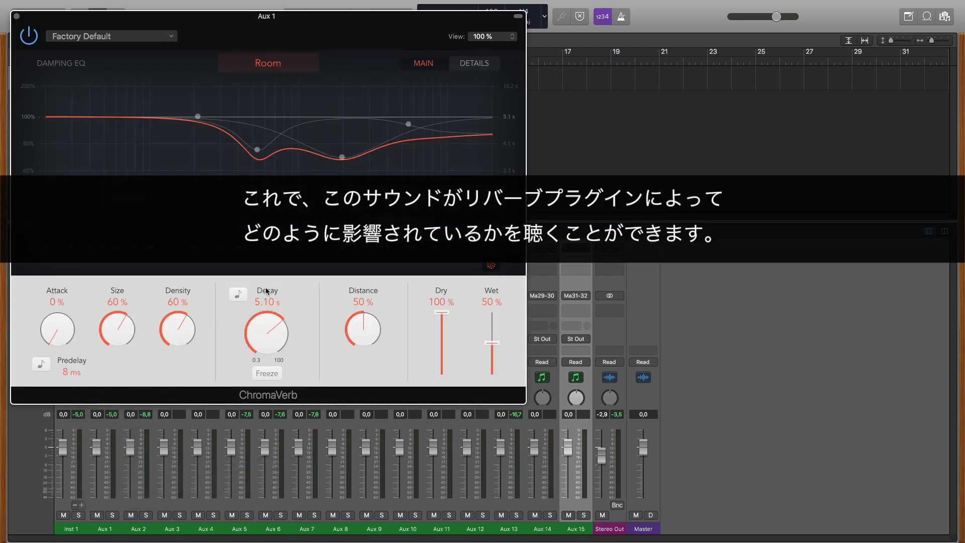